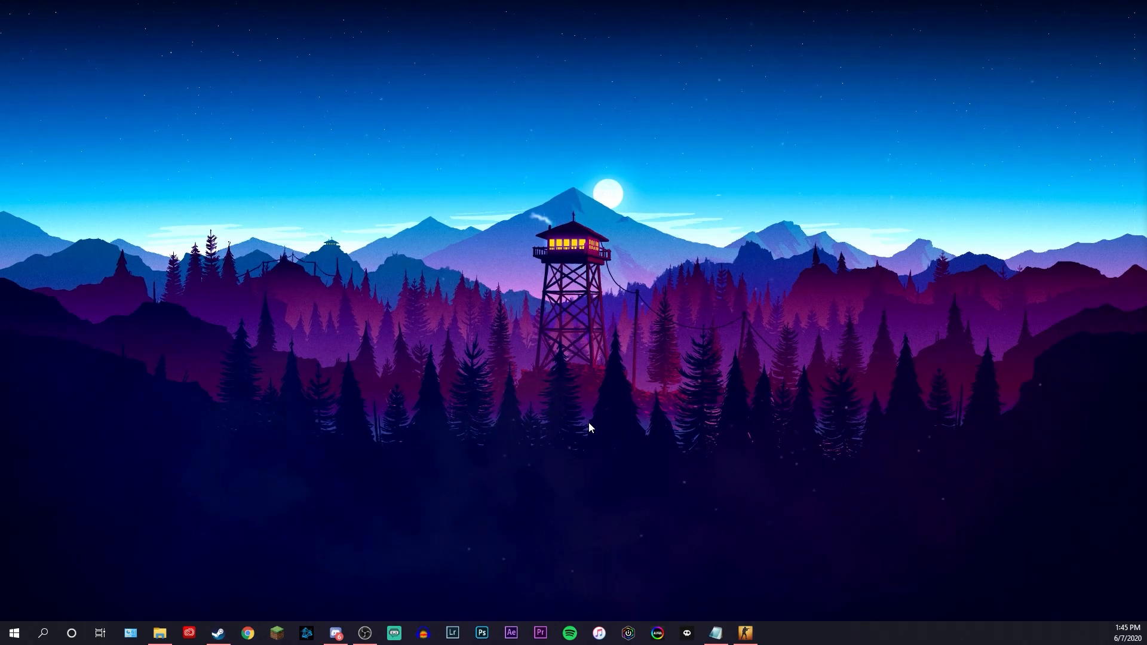
{"action": "mouse_move", "coordinate": [60, 620]}
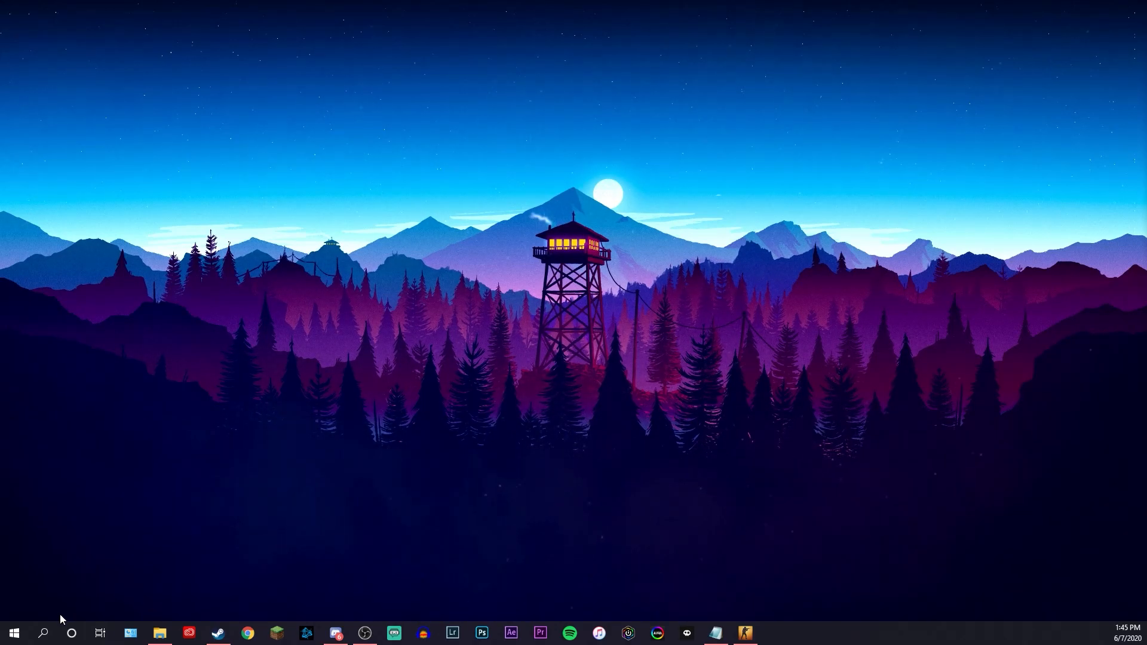
- Search Windows for 'gefor' so GeForce Experience appears as the best match
{"action": "left_click", "coordinate": [42, 633]}
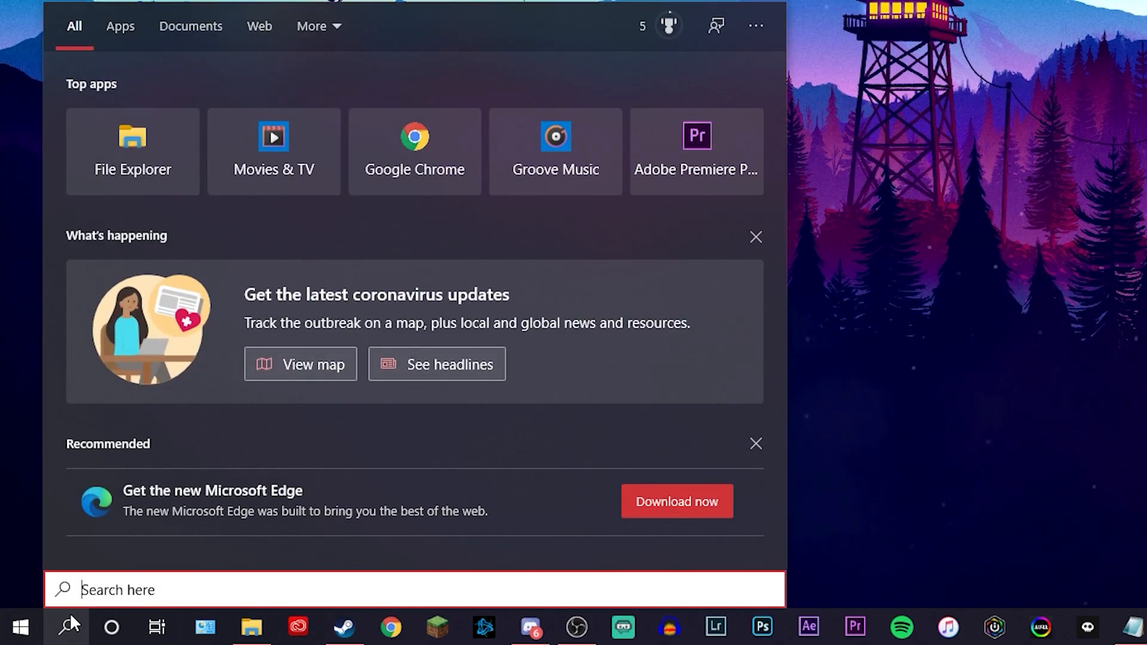
{"action": "type", "text": "gefor"}
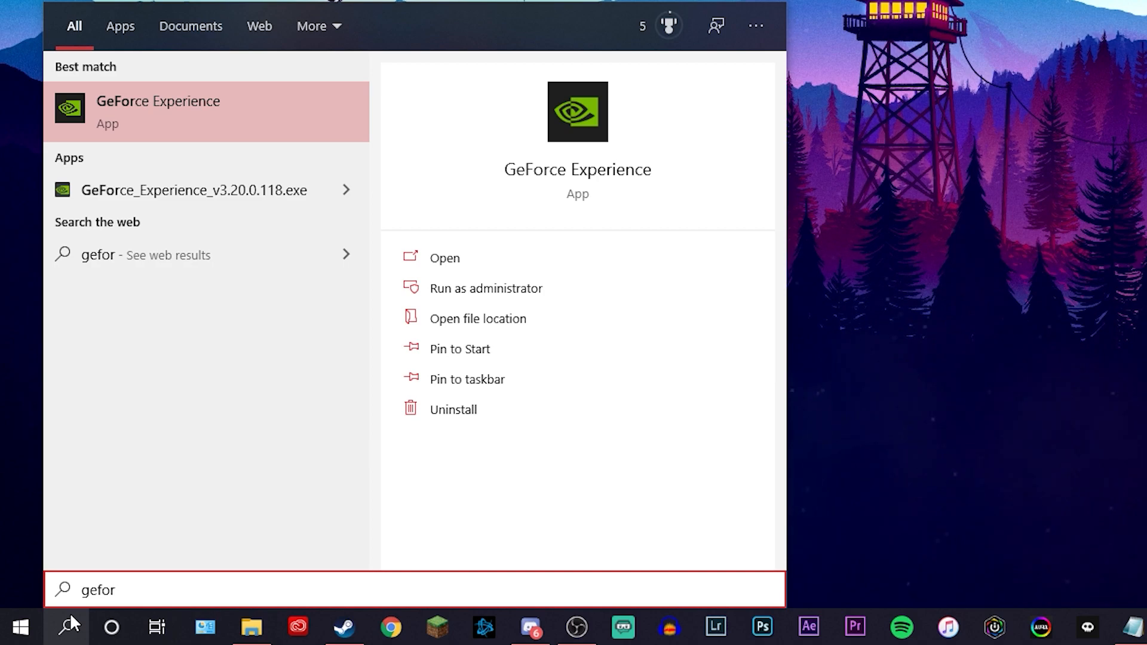
{"action": "mouse_move", "coordinate": [236, 196]}
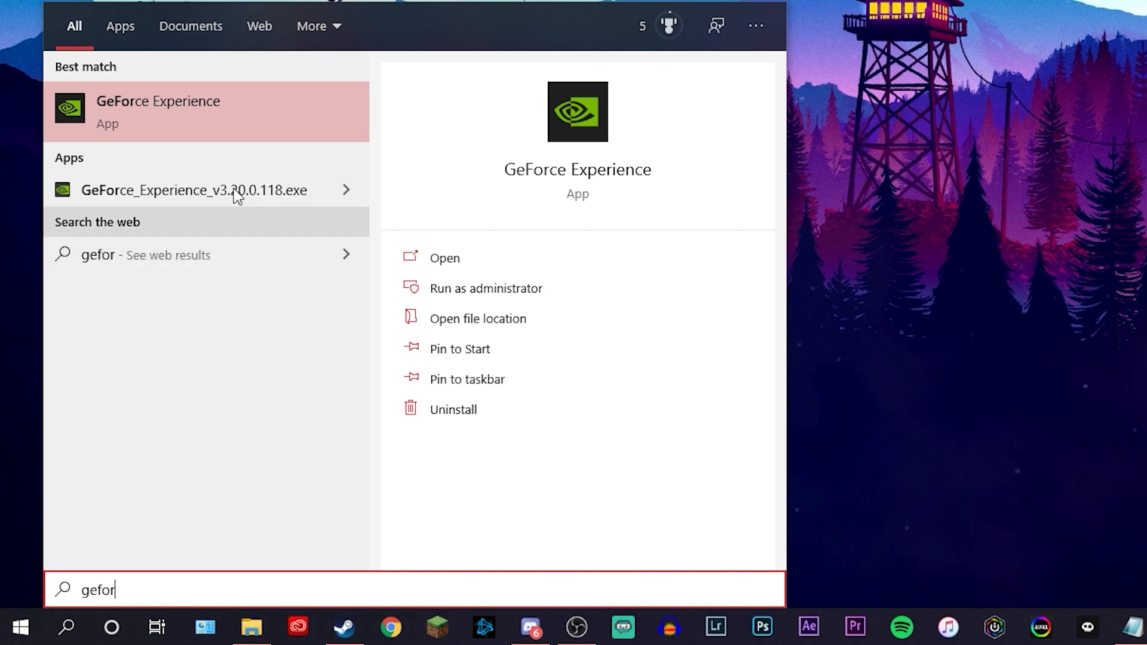
{"action": "mouse_move", "coordinate": [211, 108]}
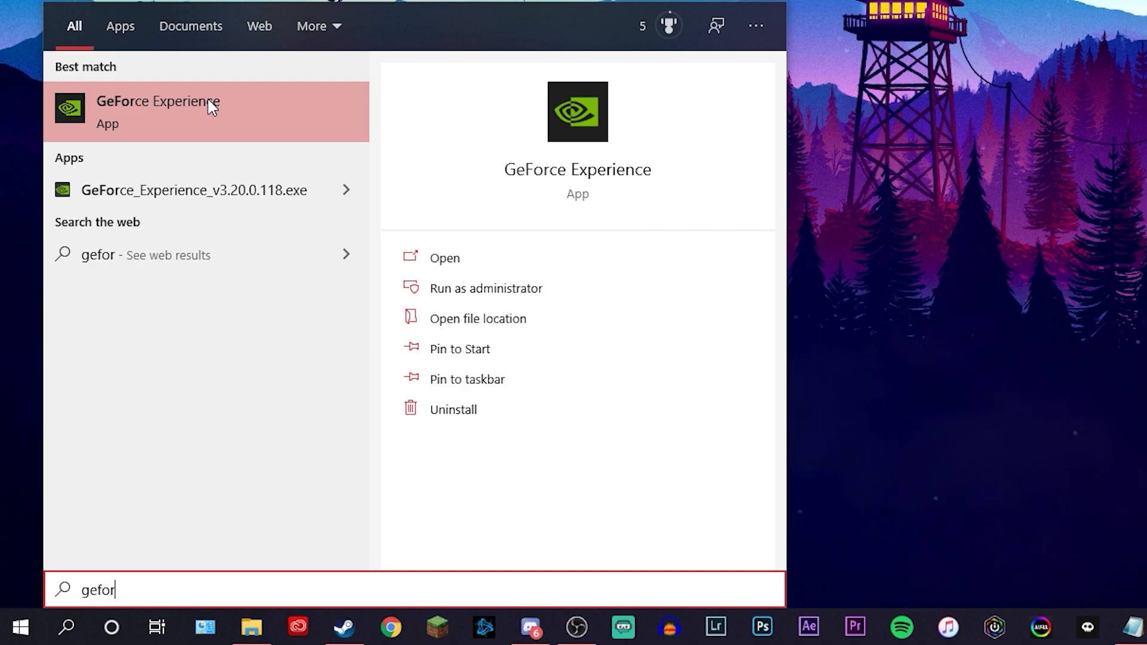
- Launch GeForce Experience and enable experimental features in its About settings
{"action": "key", "text": "Escape"}
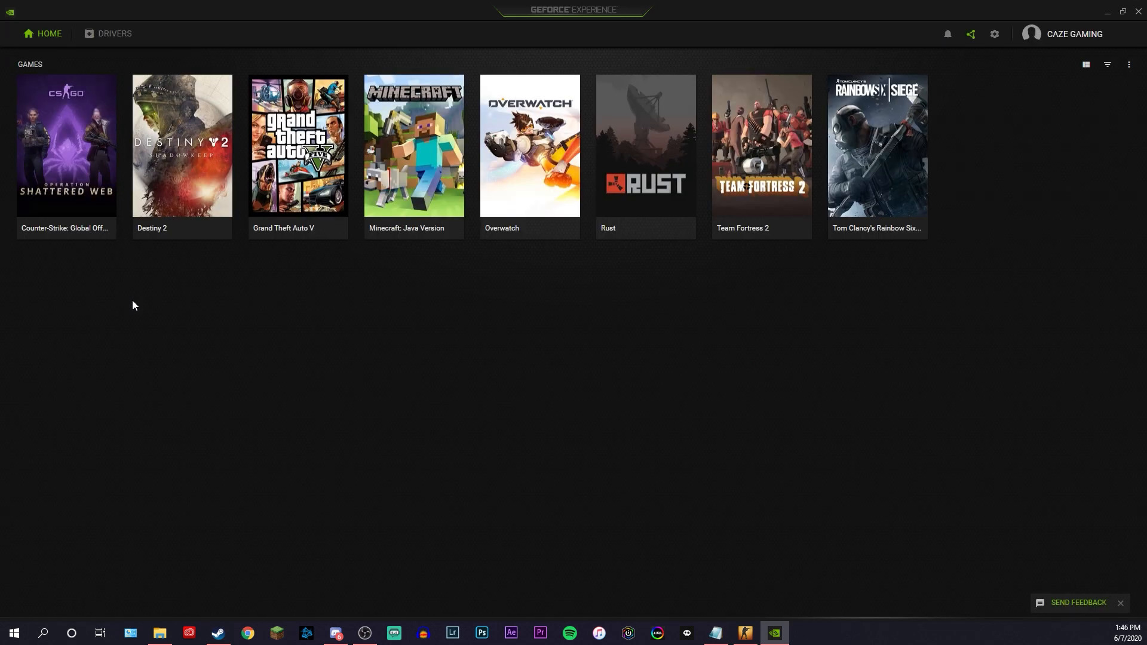
{"action": "mouse_move", "coordinate": [432, 312]}
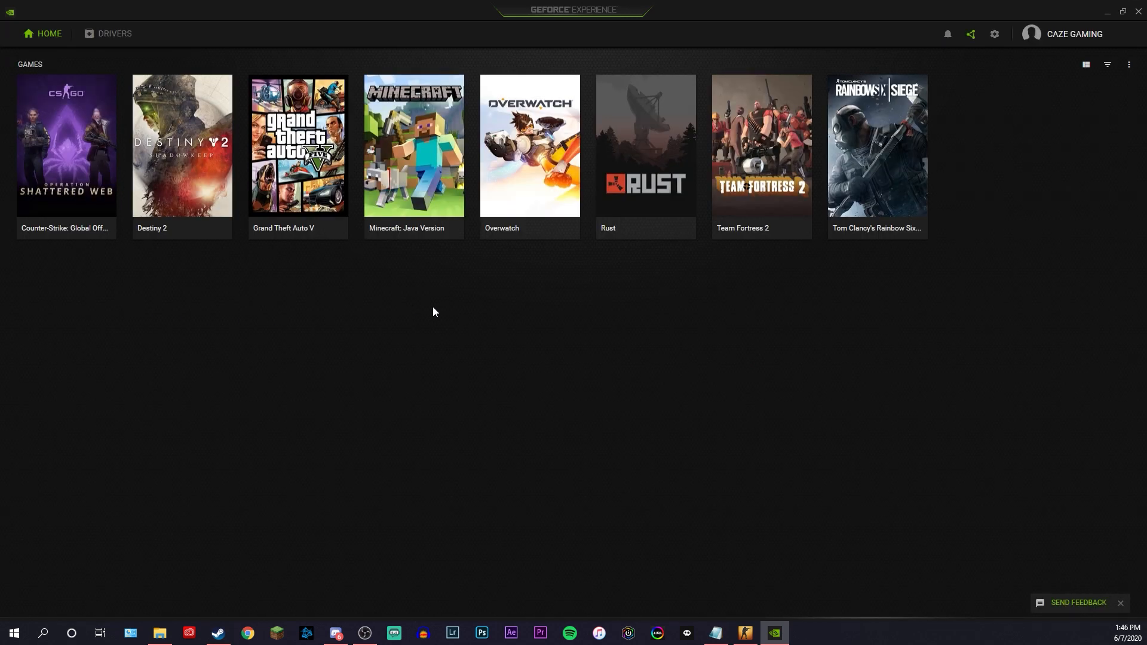
{"action": "mouse_move", "coordinate": [994, 34]}
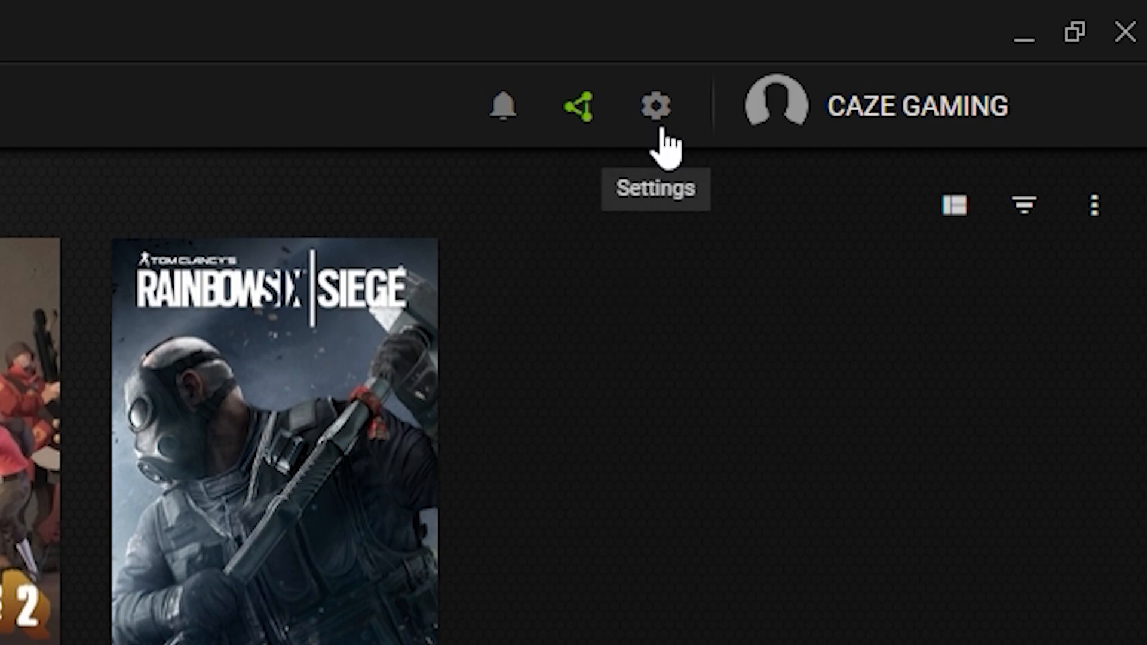
{"action": "left_click", "coordinate": [656, 106]}
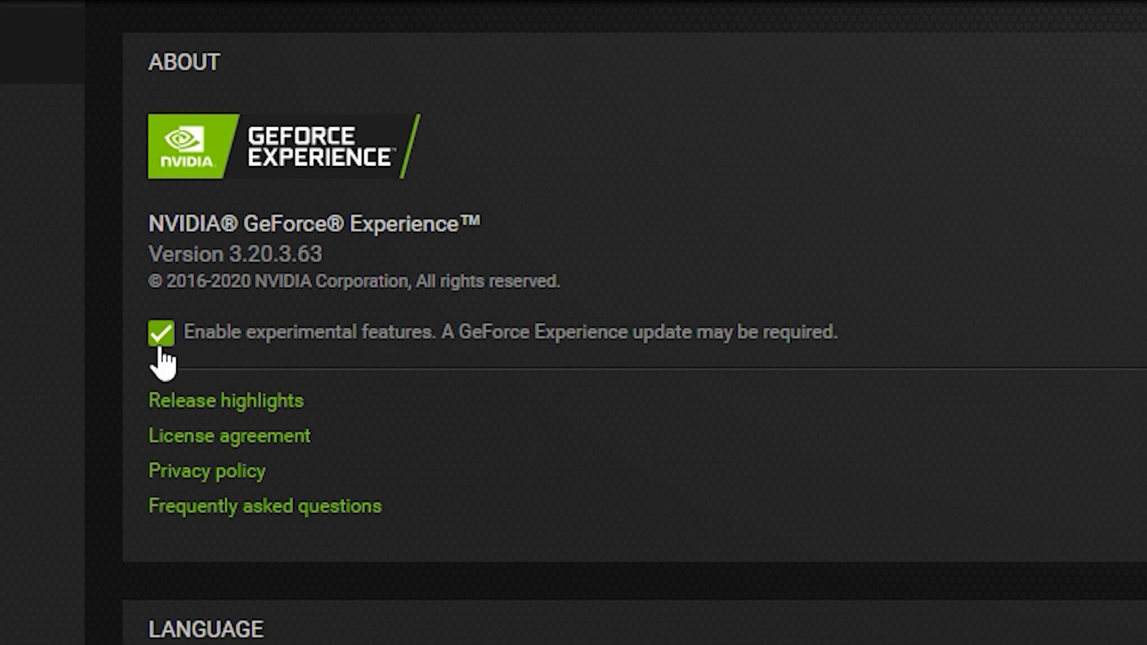
{"action": "mouse_move", "coordinate": [344, 358]}
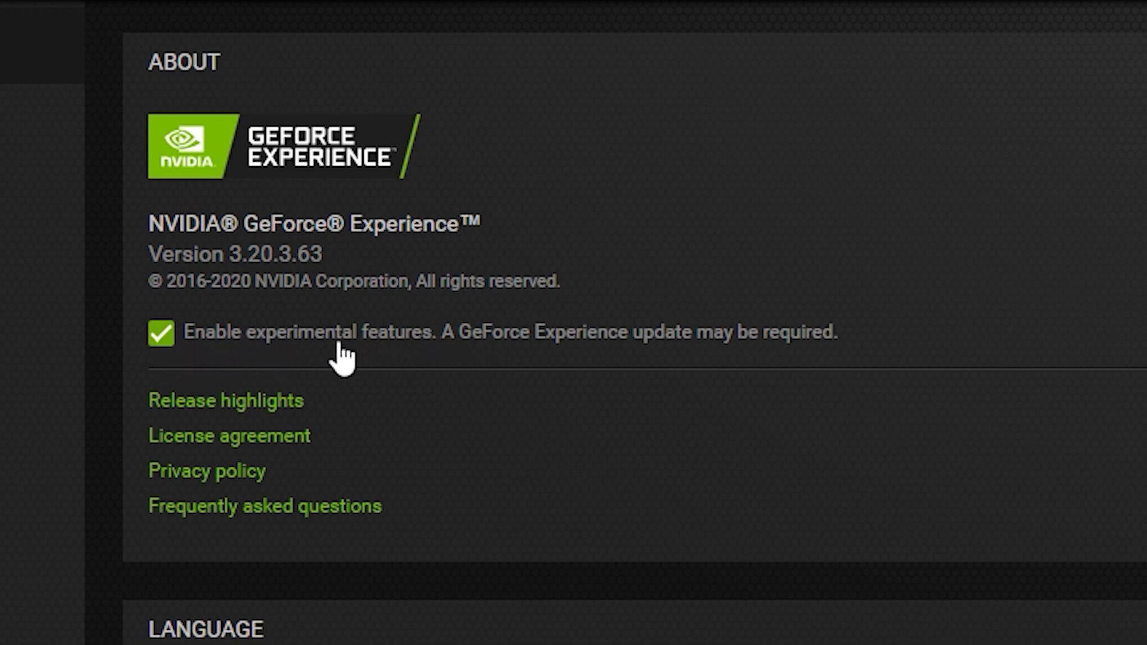
{"action": "mouse_move", "coordinate": [403, 365]}
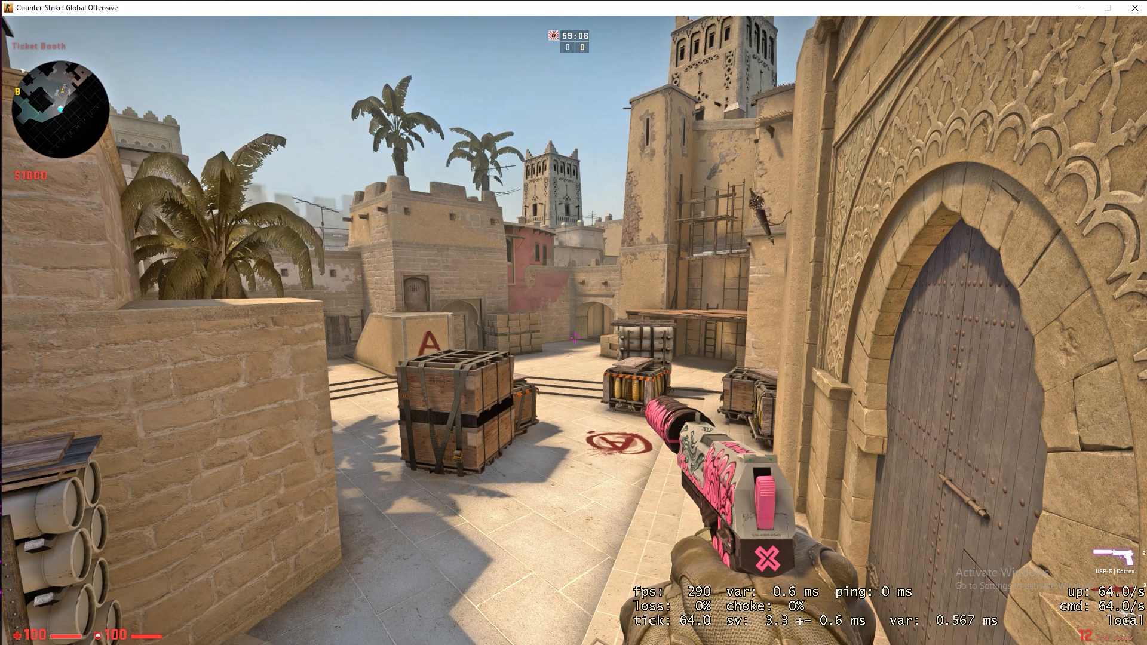
- Bring up the GeForce in-game overlay over the CS:GO Mirage match with Alt+Z
{"action": "key", "text": "alt+z"}
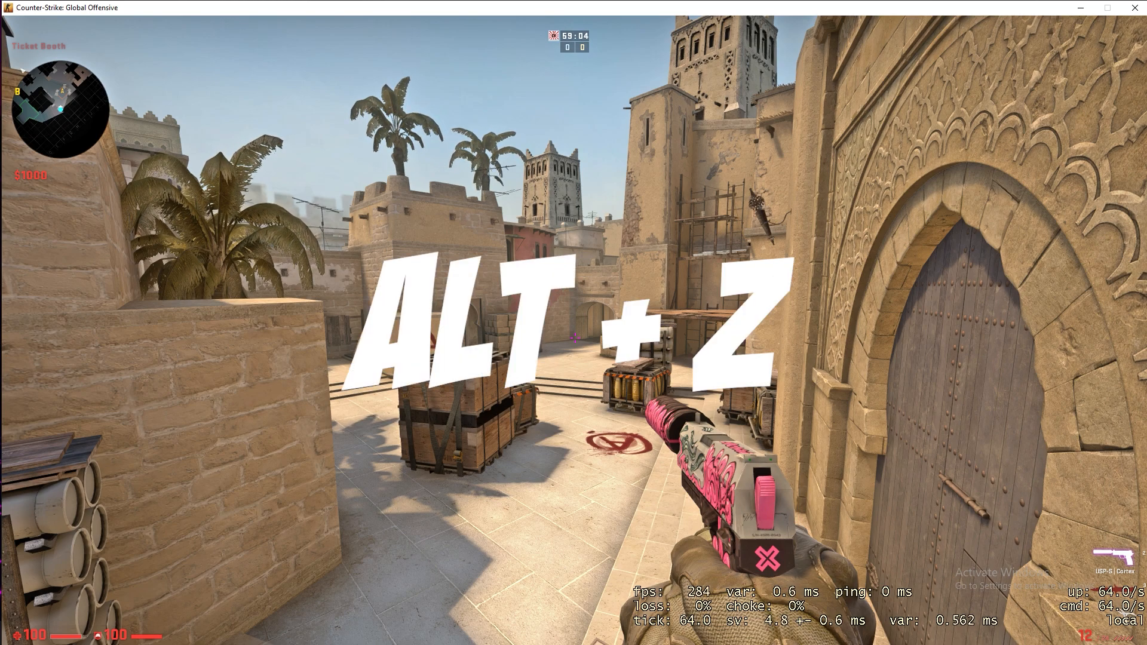
{"action": "key", "text": "Alt+z"}
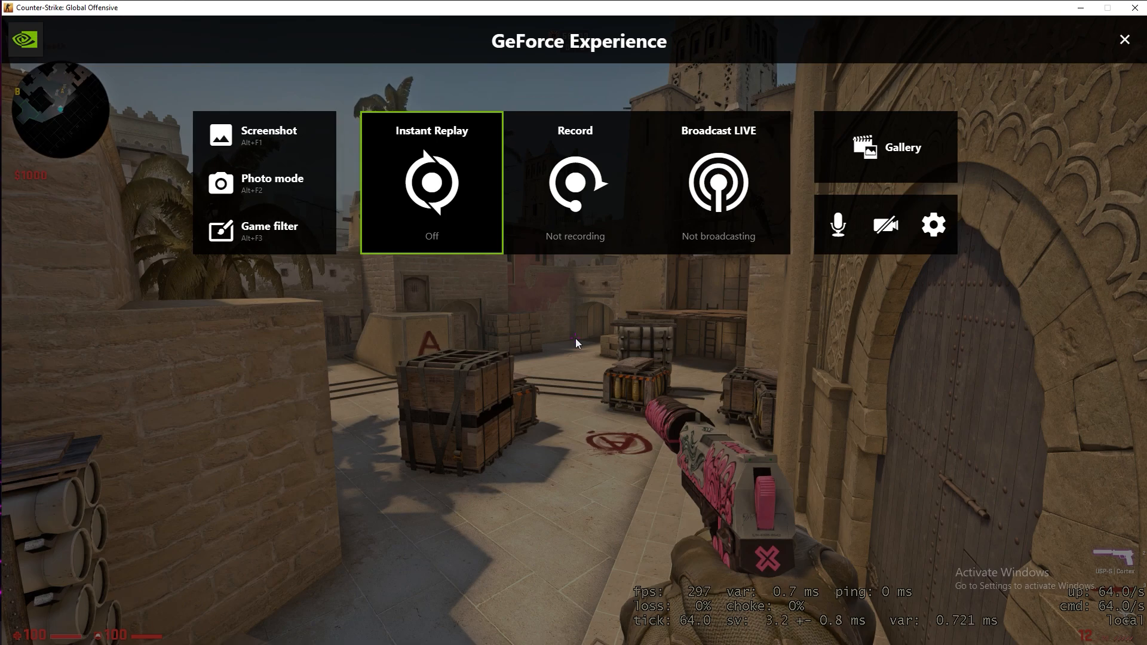
{"action": "mouse_move", "coordinate": [266, 272]}
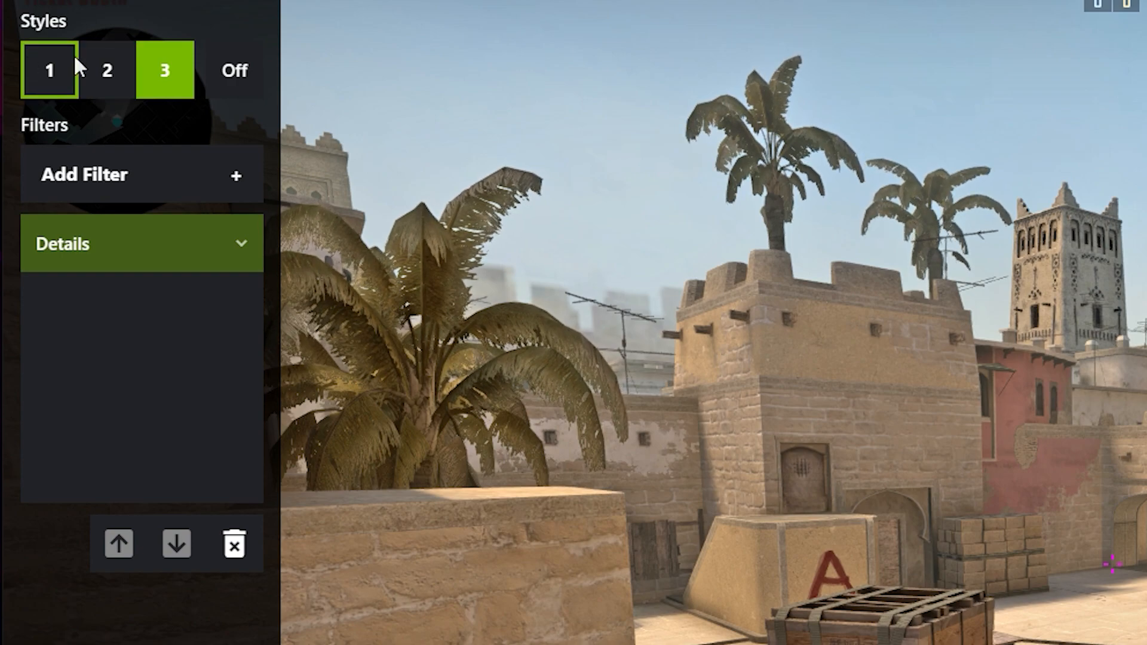
- Add a Color filter to style 2, tinting the Mirage scene (tint 20%, intensity 30%)
{"action": "left_click", "coordinate": [106, 70]}
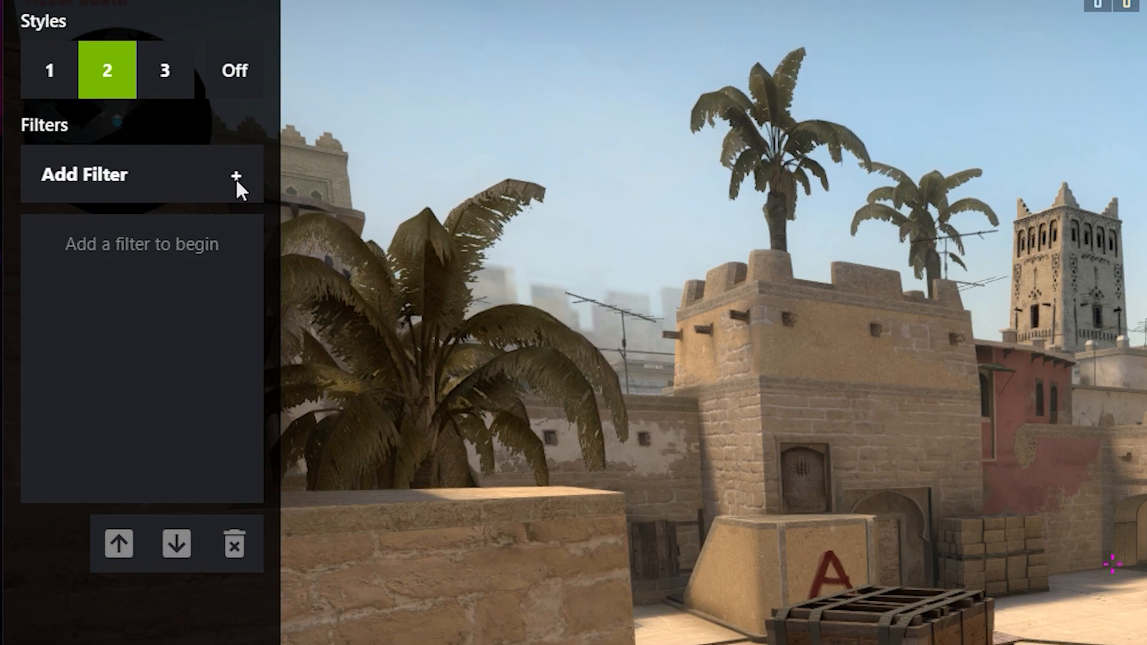
{"action": "left_click", "coordinate": [235, 175]}
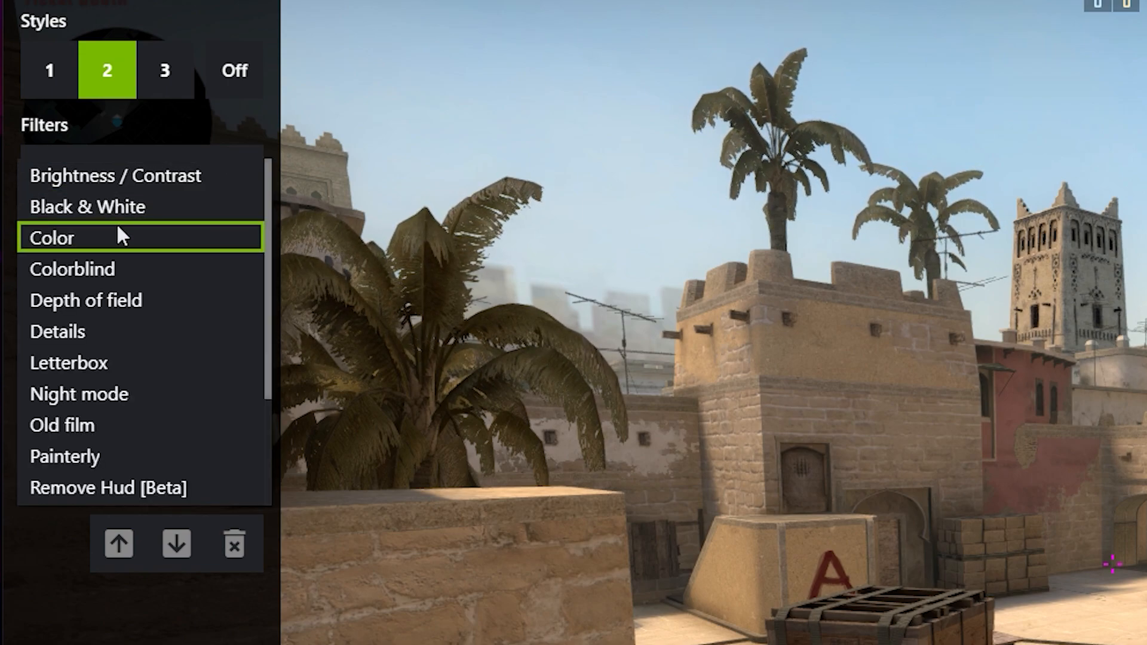
{"action": "left_click", "coordinate": [52, 236]}
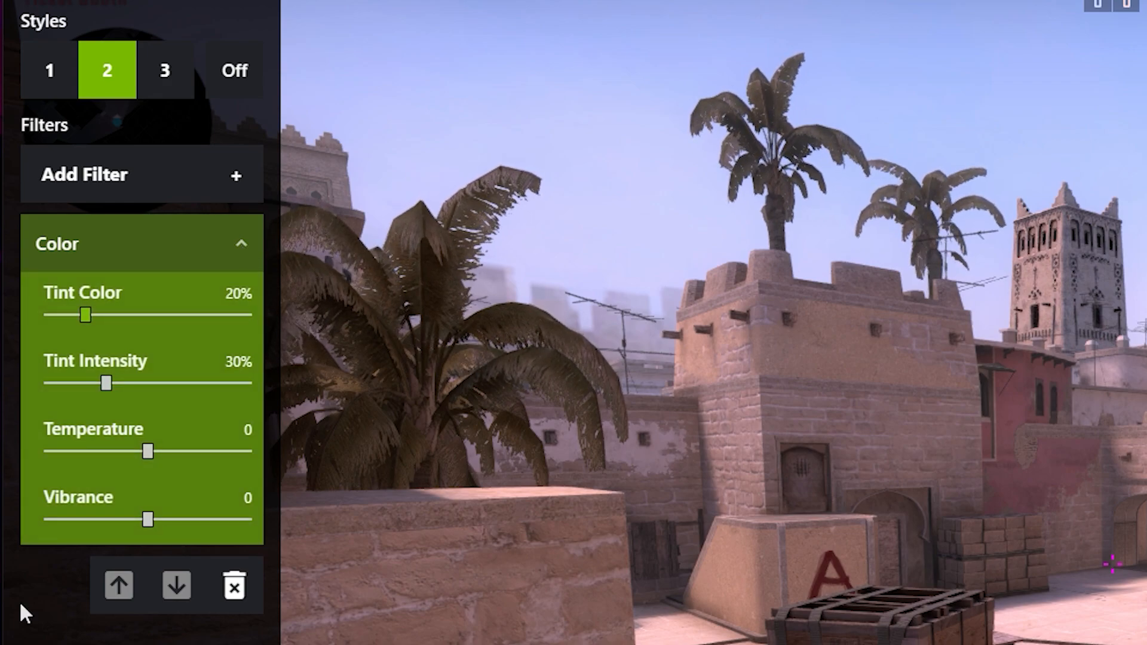
{"action": "mouse_move", "coordinate": [40, 590]}
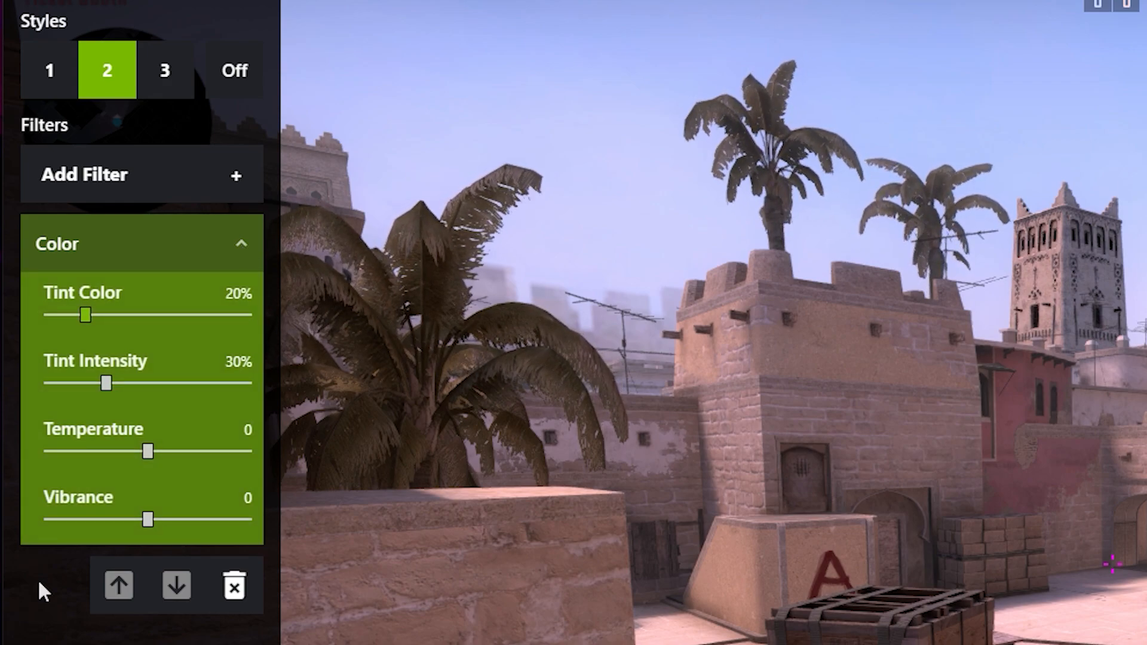